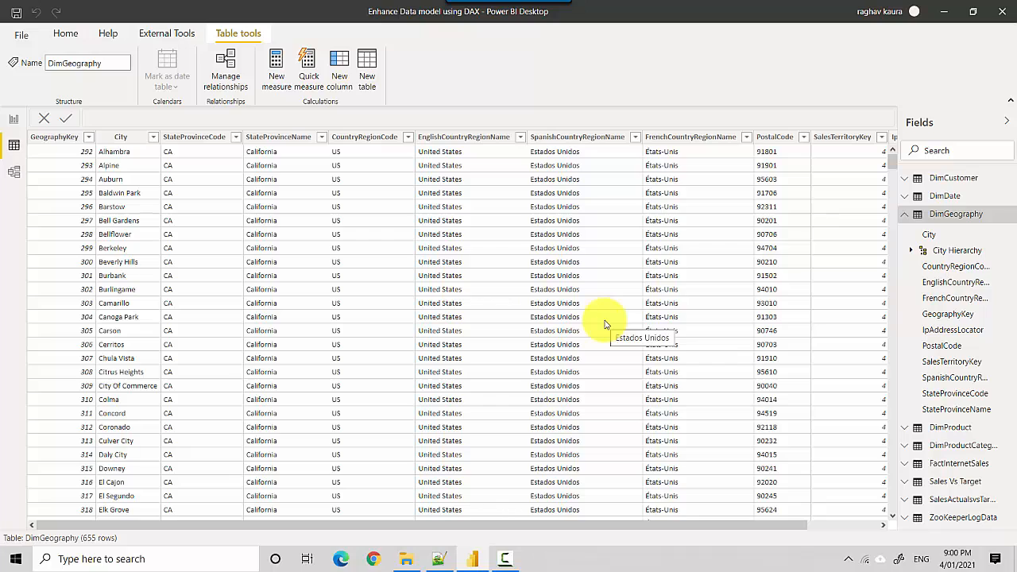
mouse_move(405, 199)
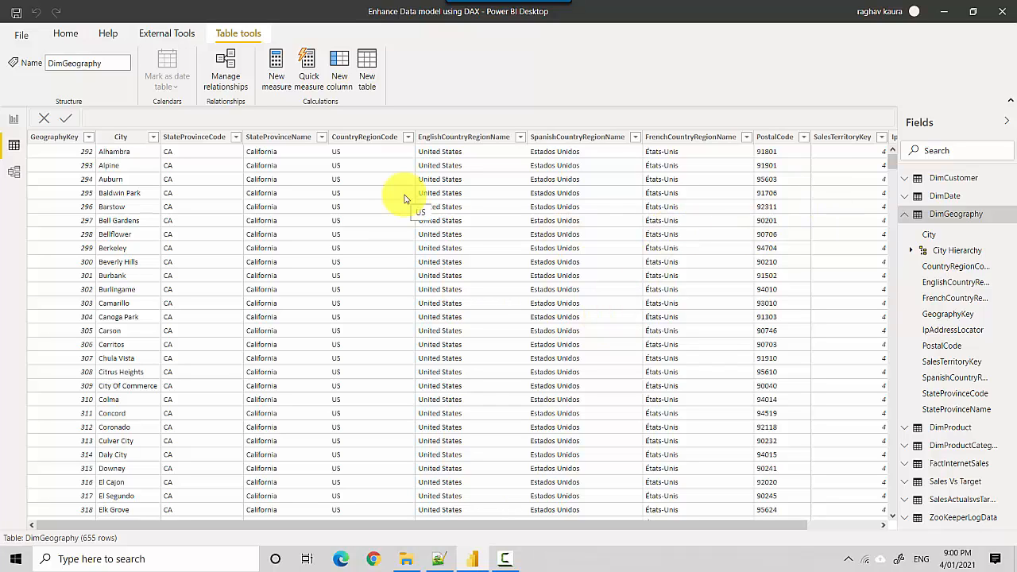
mouse_move(224, 197)
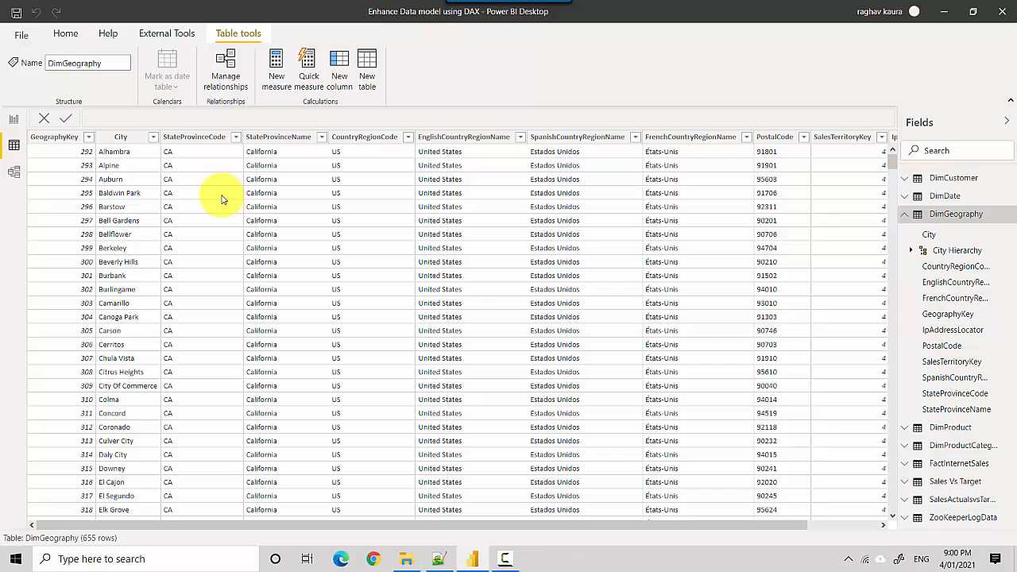
mouse_move(334, 179)
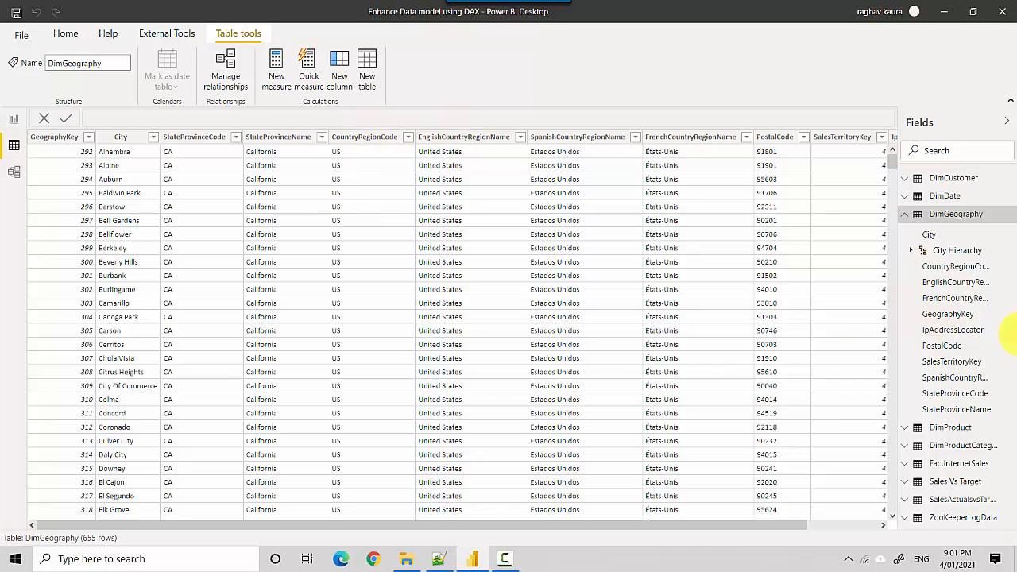
Add a USOrGB column to DimGeography using the IF/OR US-or-GB formula from Notepad++
right_click(956, 214)
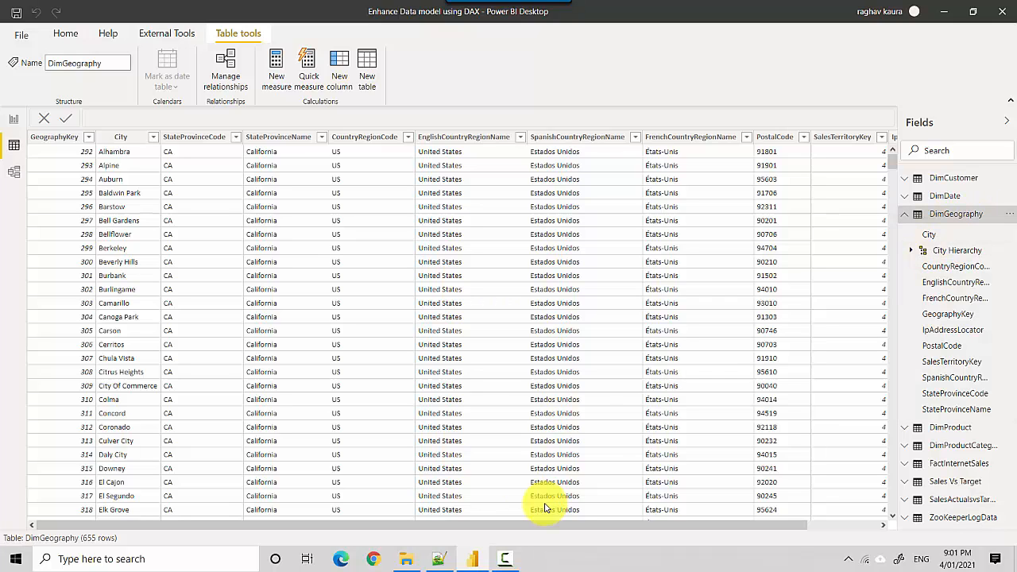
click(440, 558)
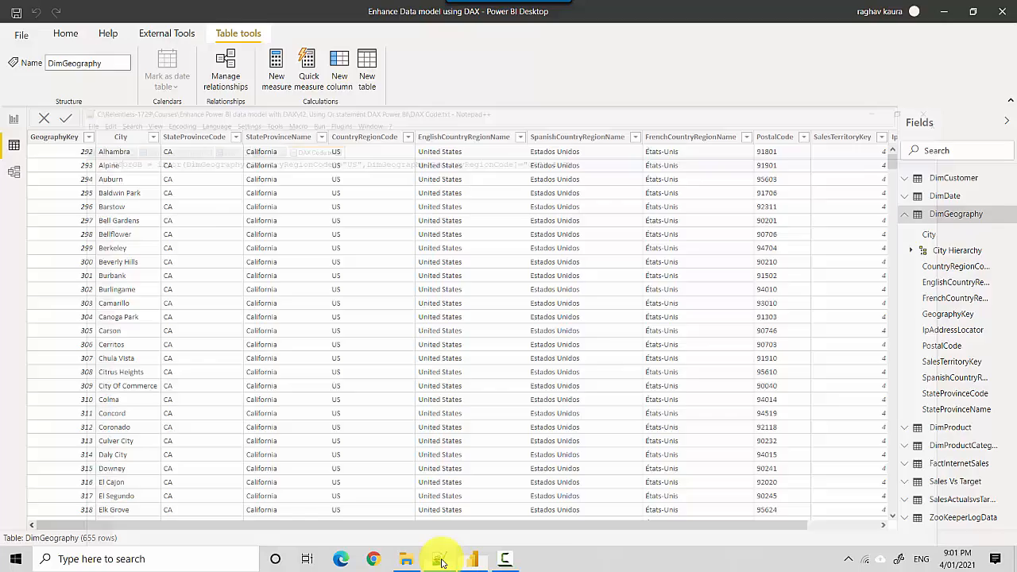
click(439, 559)
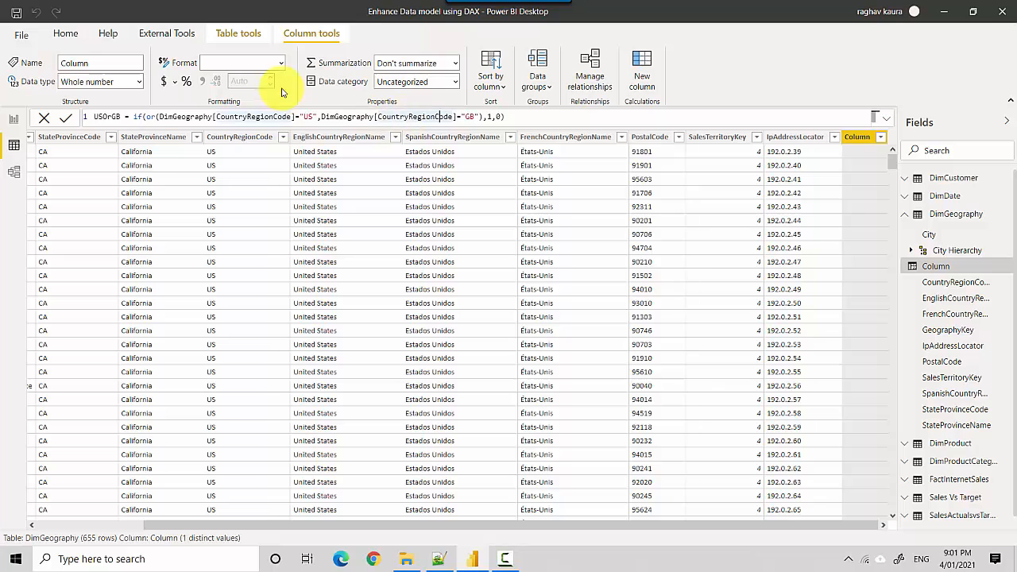
mouse_move(536, 75)
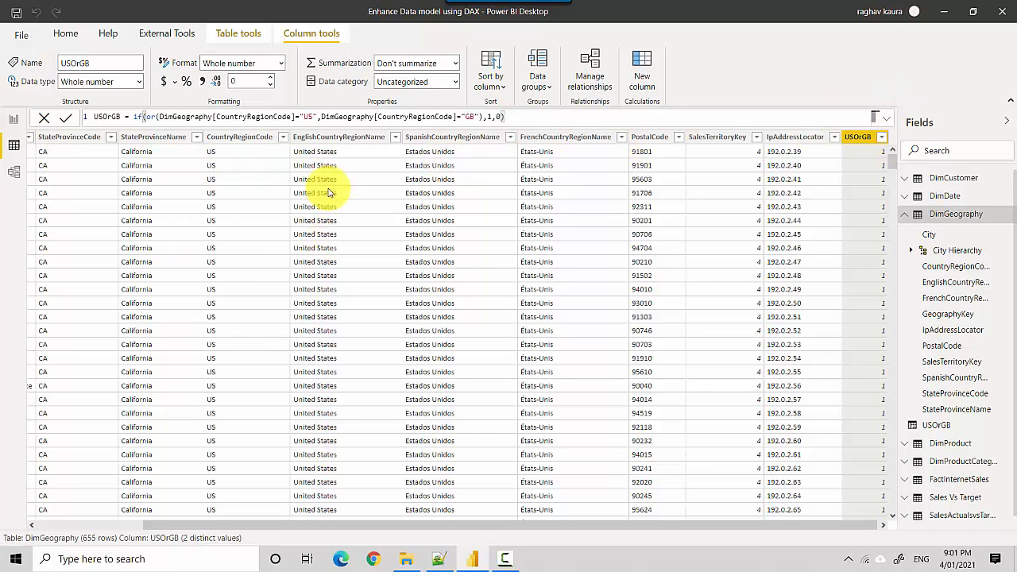
Inspect the EnglishCountryRegionName values without changing the filter
click(333, 136)
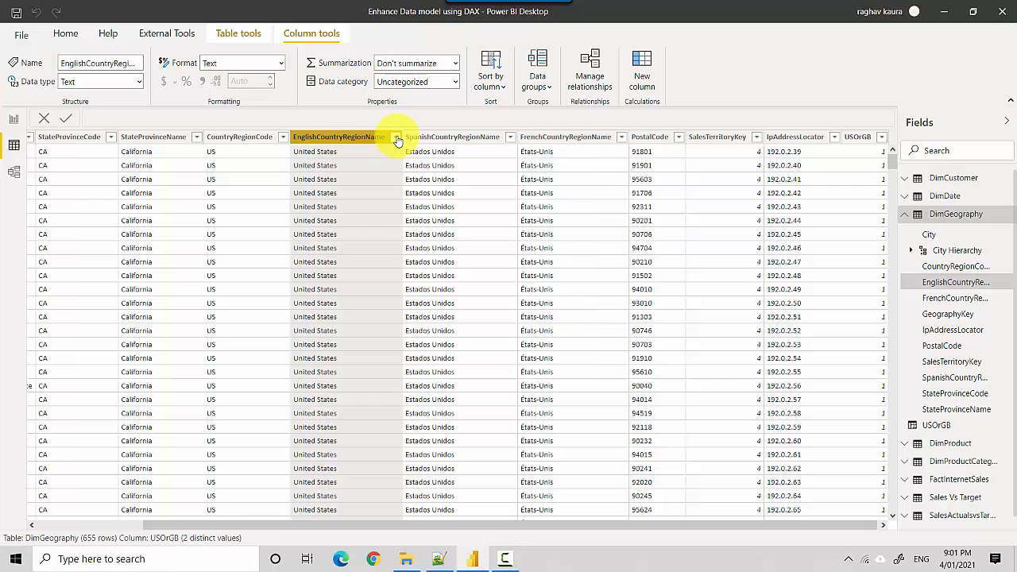
click(395, 137)
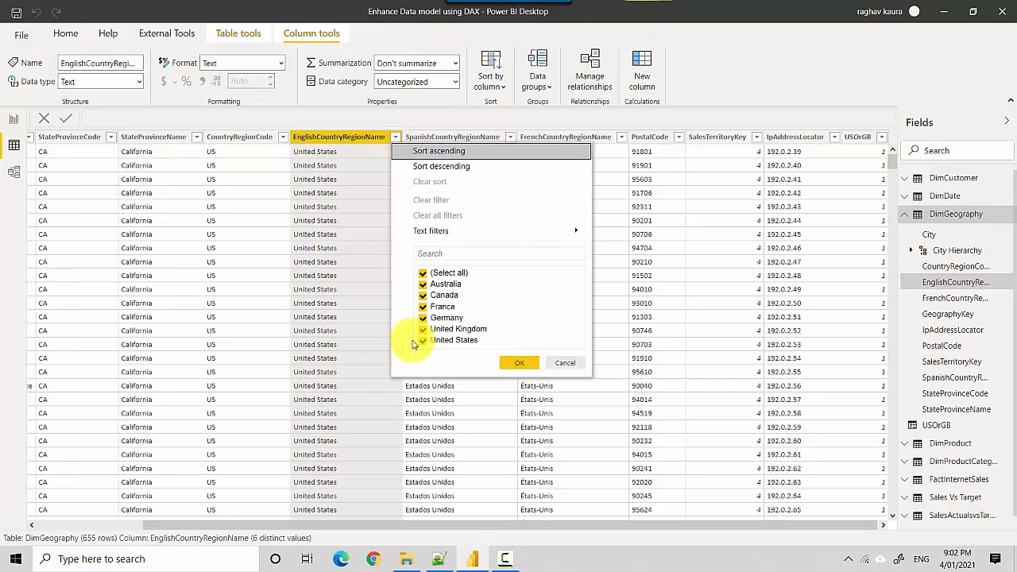
click(519, 363)
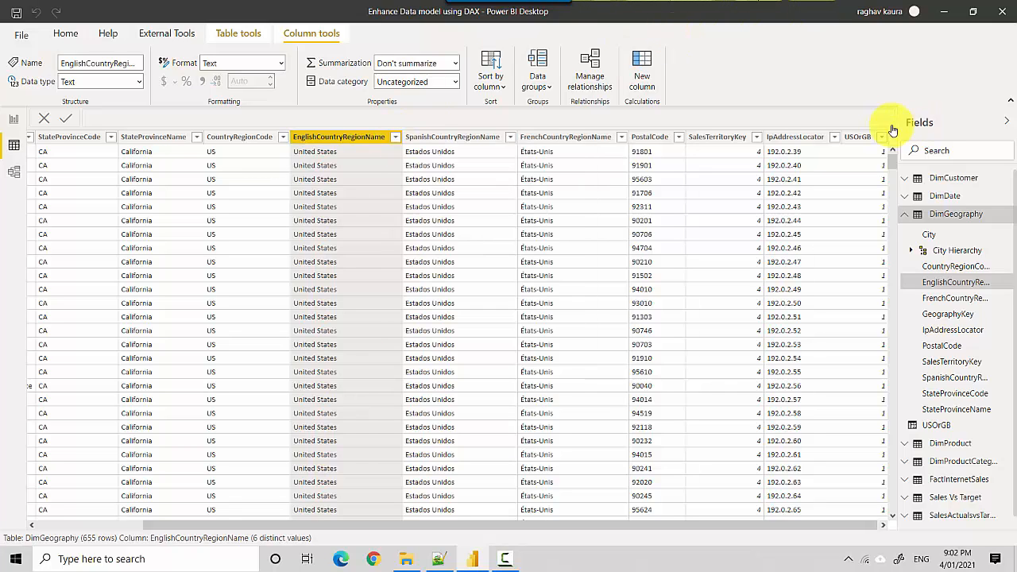
Filter the USOrGB column to exclude 0, keeping the 429 US and GB rows
click(858, 137)
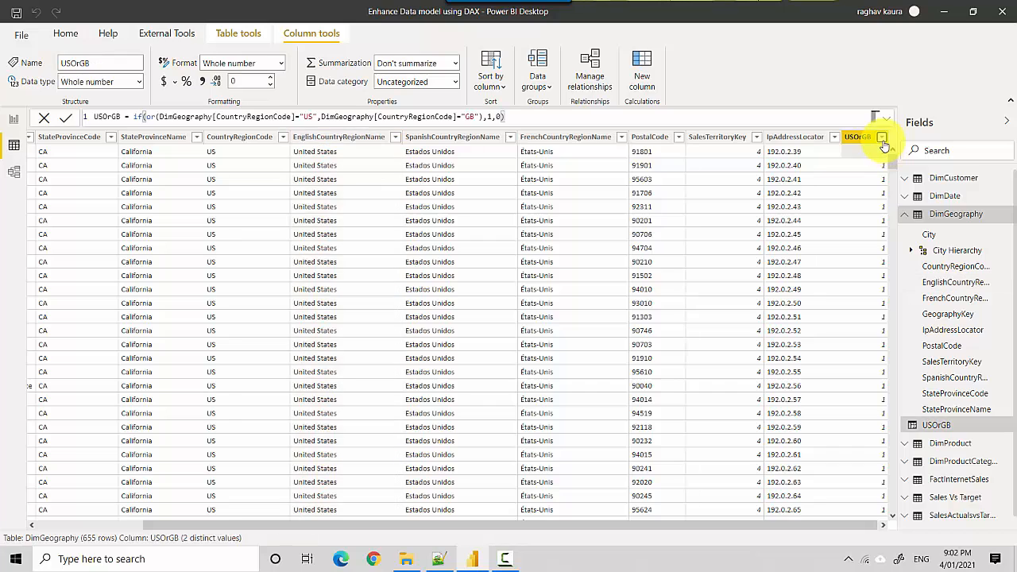
click(882, 136)
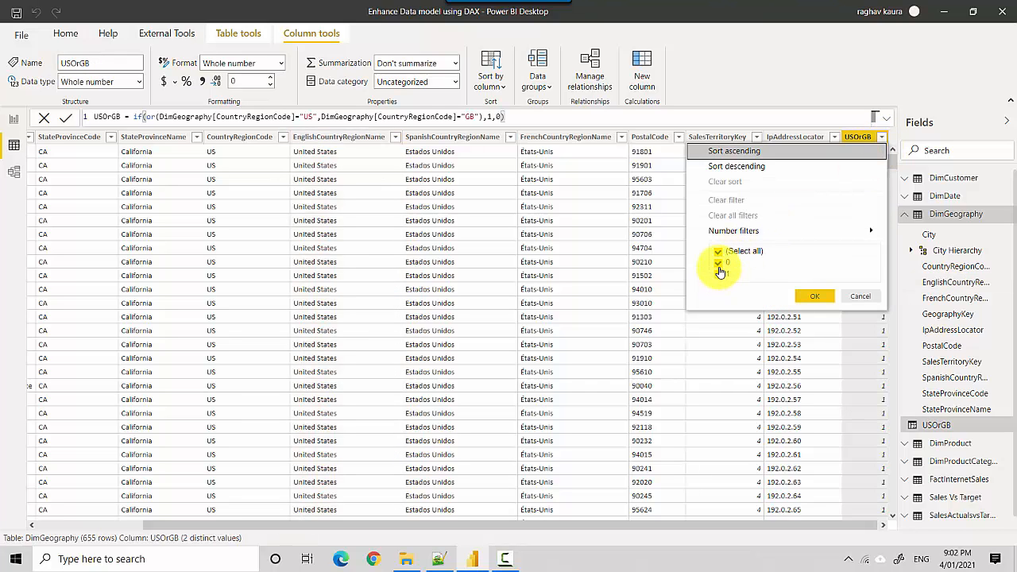
click(717, 275)
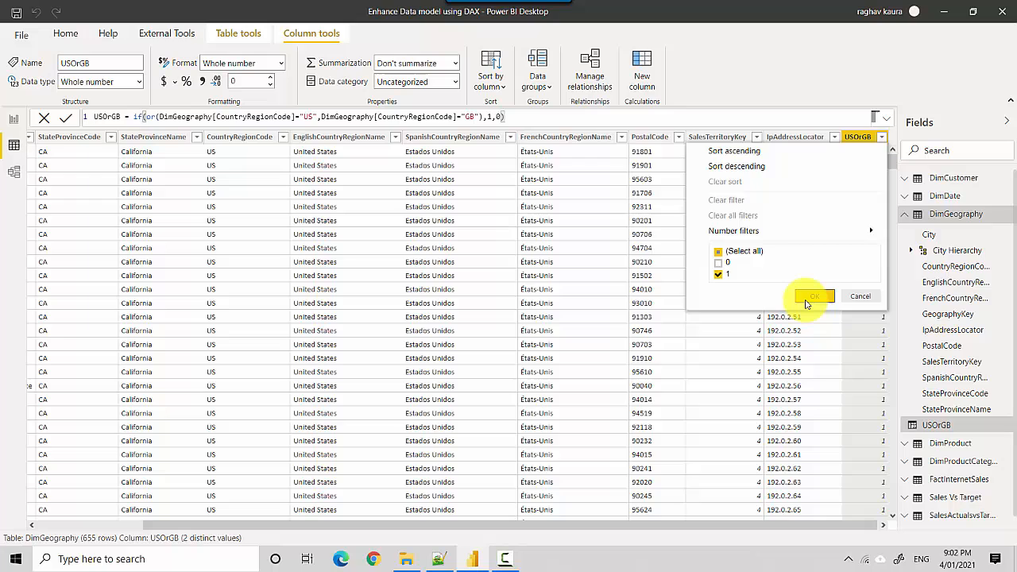
click(812, 295)
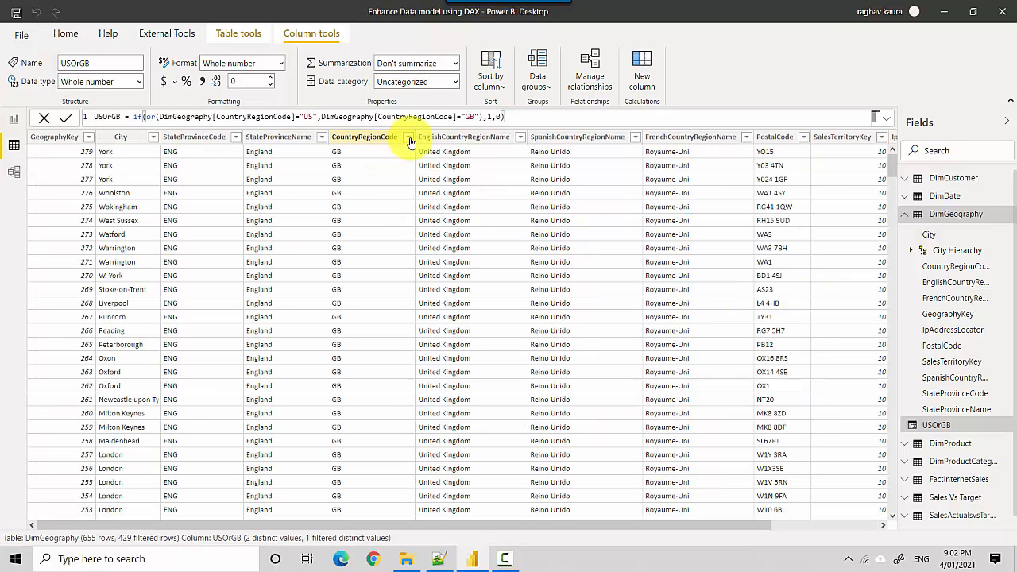
click(407, 137)
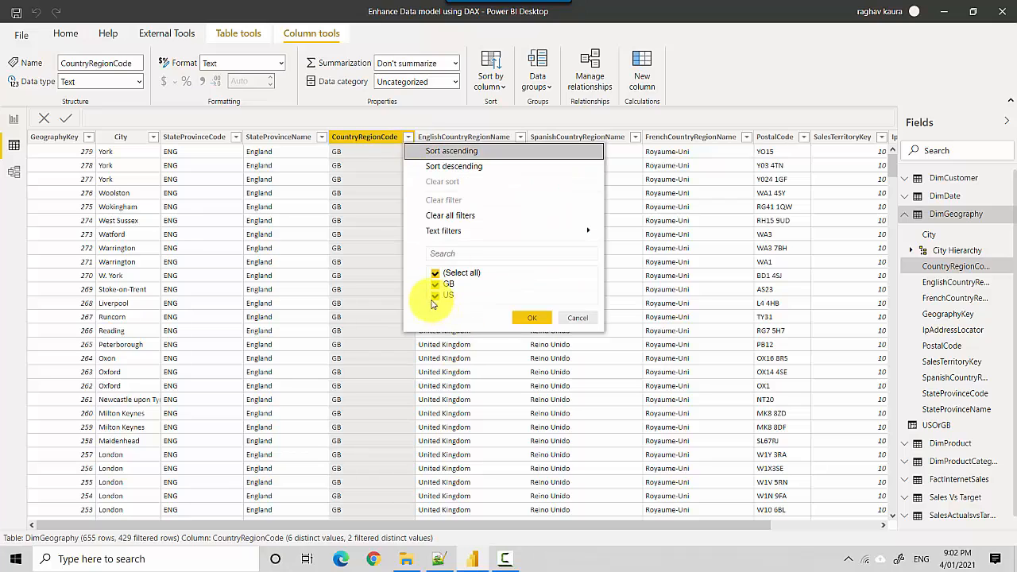
click(532, 317)
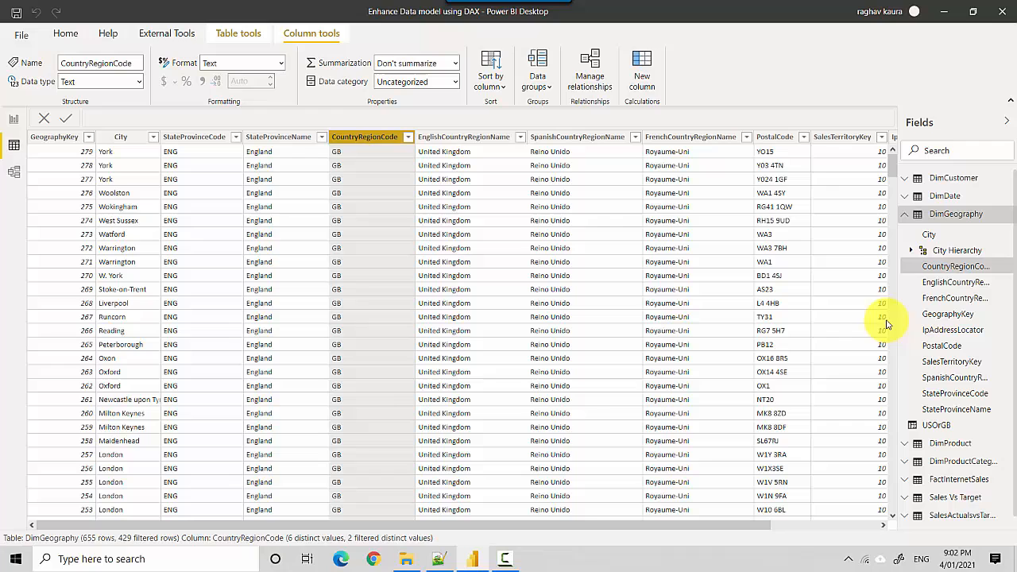
mouse_move(866, 526)
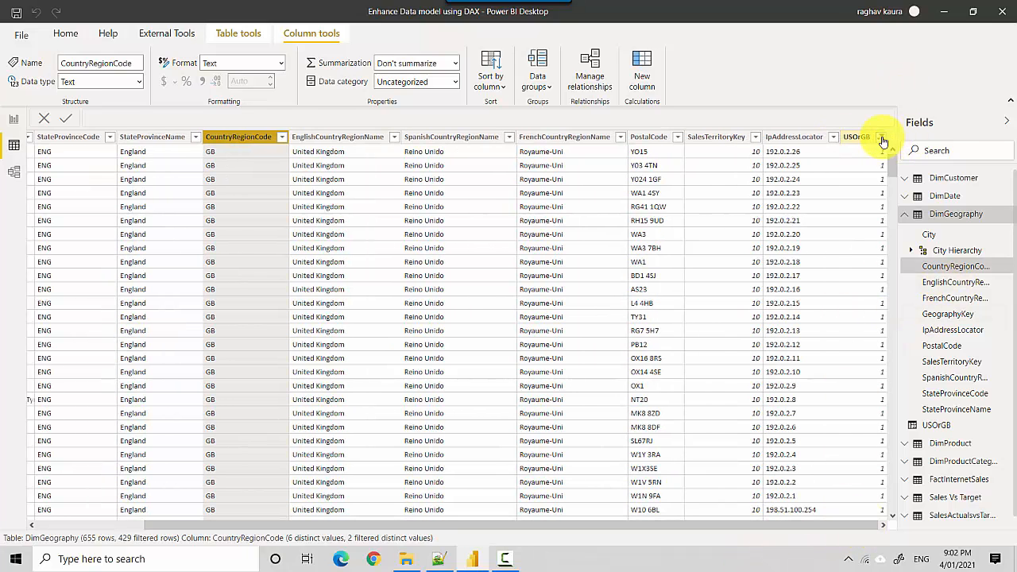
Switch the USOrGB filter to 0 and verify the remaining country codes, such as FR
click(880, 136)
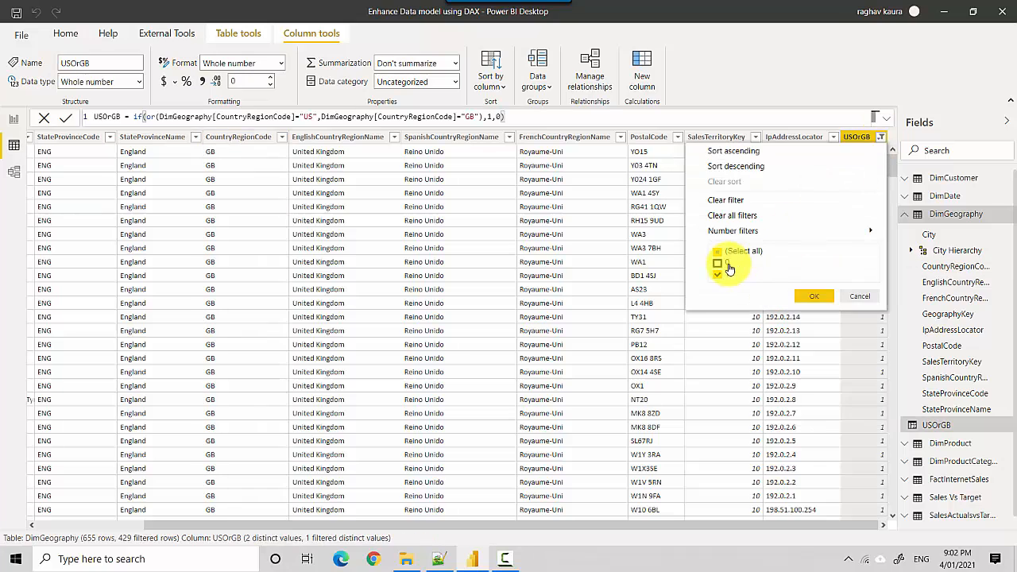
click(717, 273)
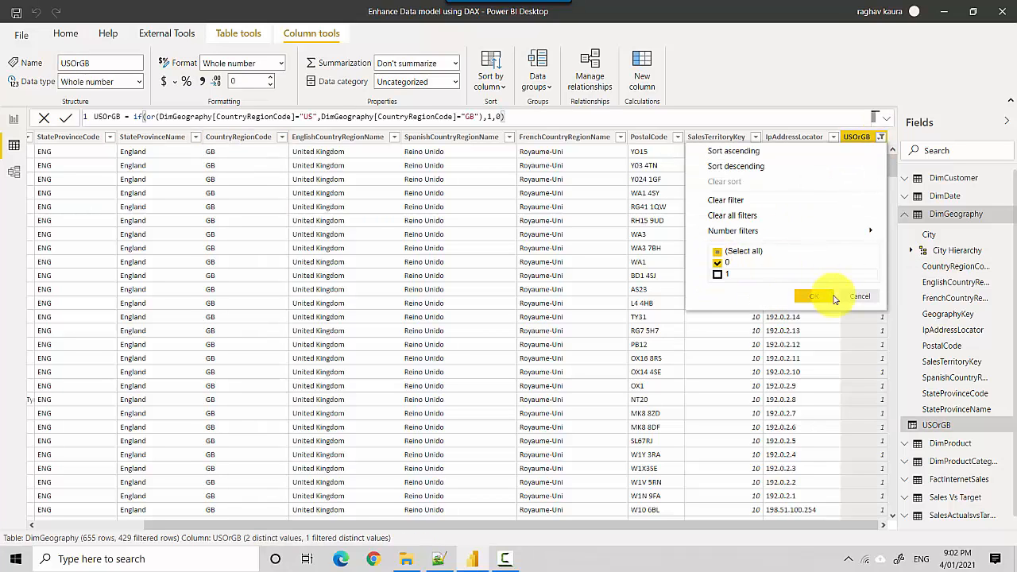
click(814, 296)
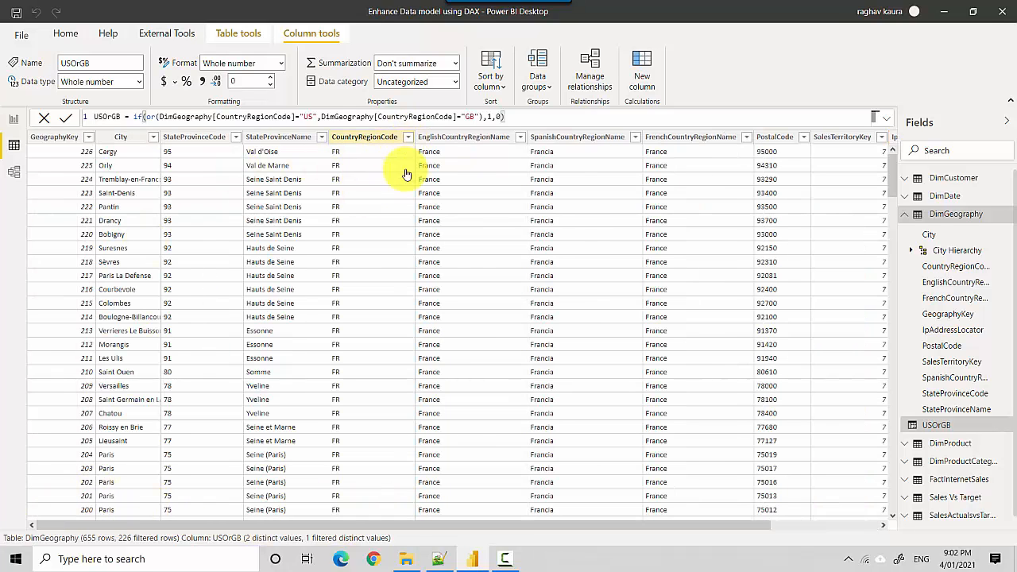
click(408, 137)
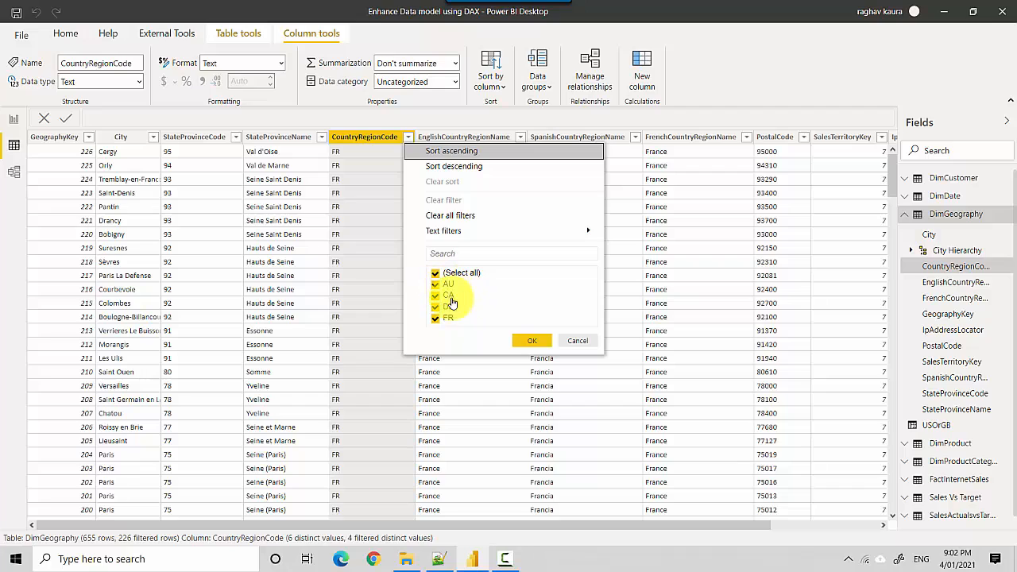